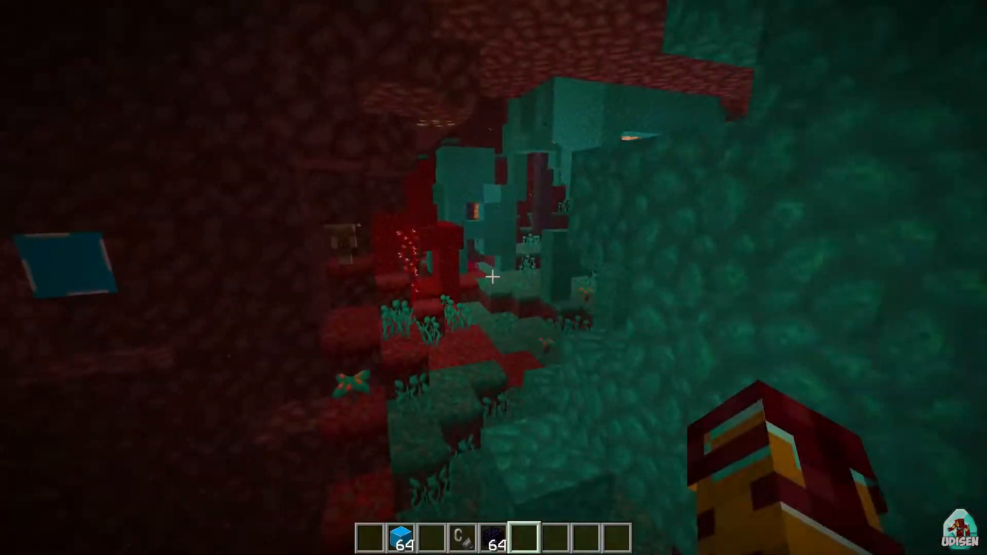
pyautogui.moveTo(494, 277)
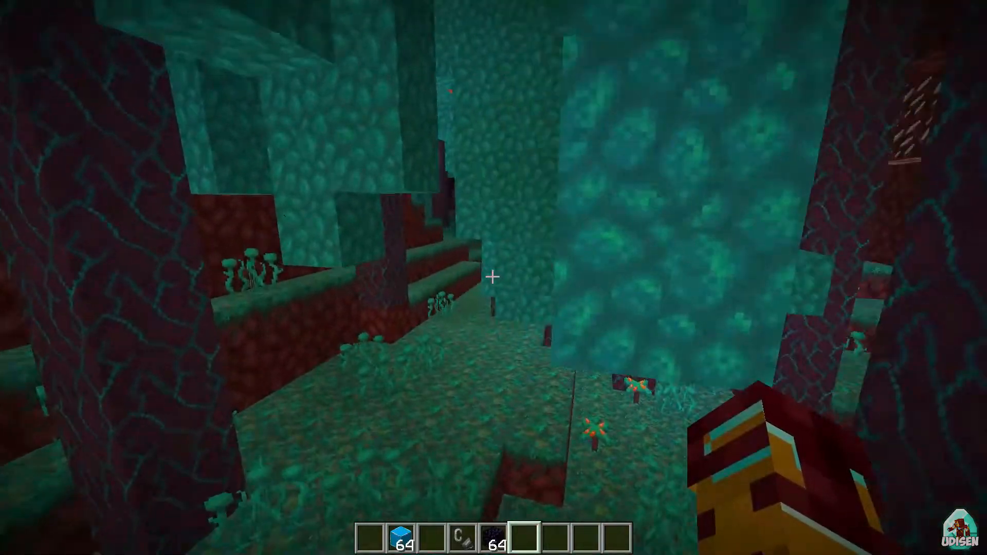
pyautogui.moveTo(494, 276)
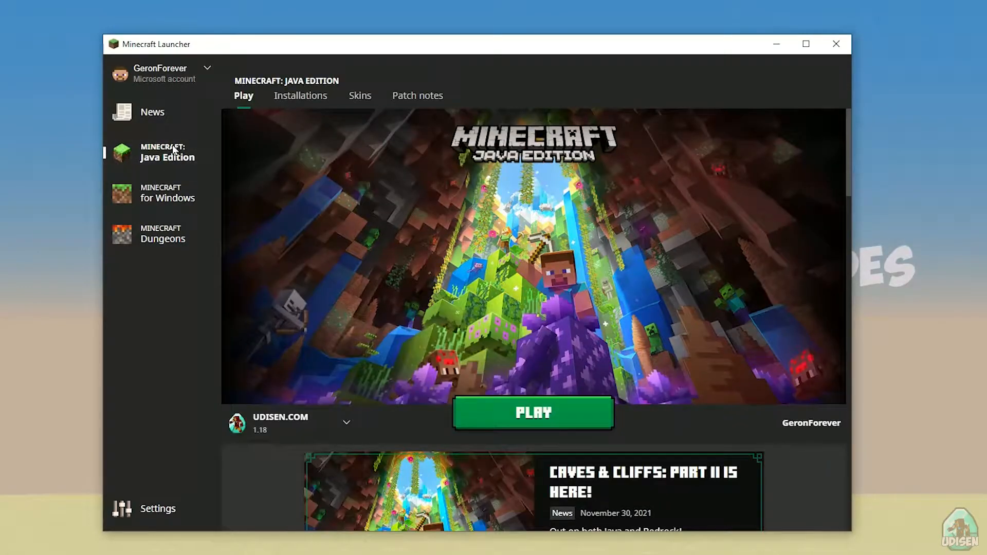
# Step: Start a new Java Edition installation and fill its name field with placeholder text
pyautogui.click(300, 96)
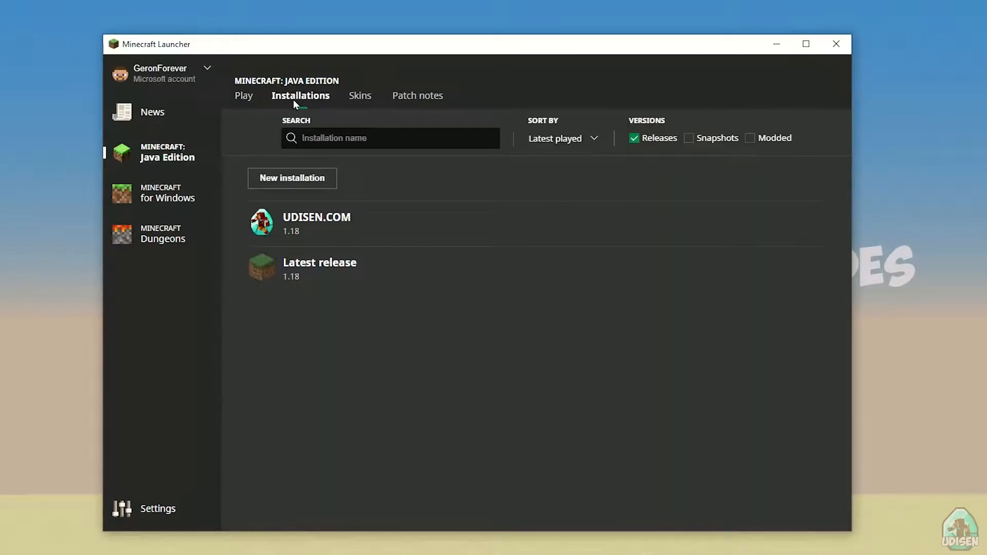
pyautogui.moveTo(353, 228)
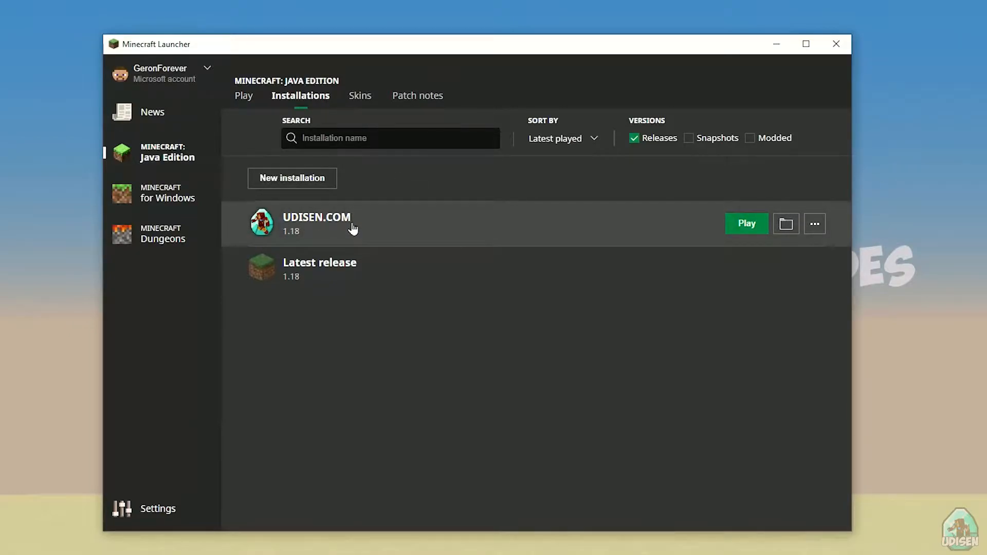
pyautogui.click(291, 177)
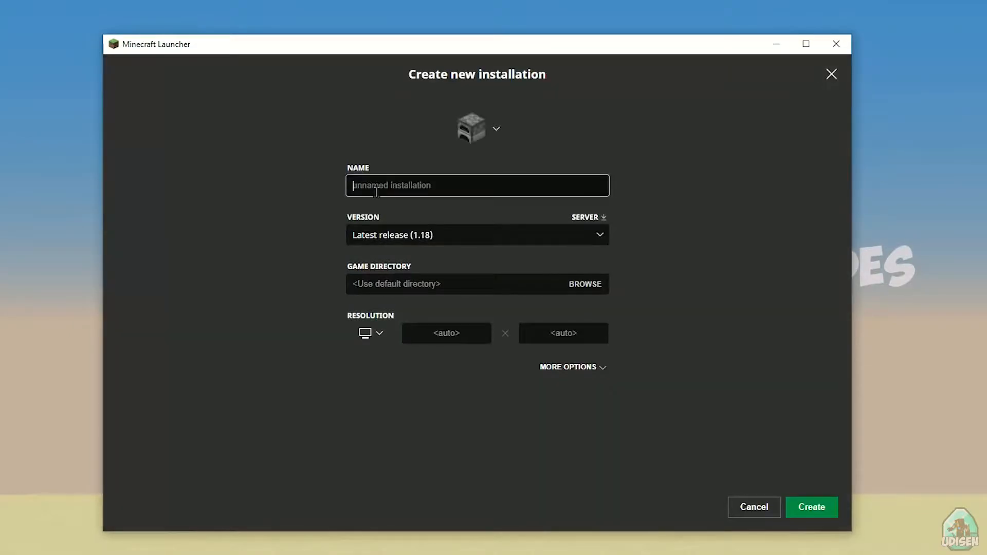
pyautogui.write('JGHJMHMJHMJHMMHMHJMHJMHJMJH')
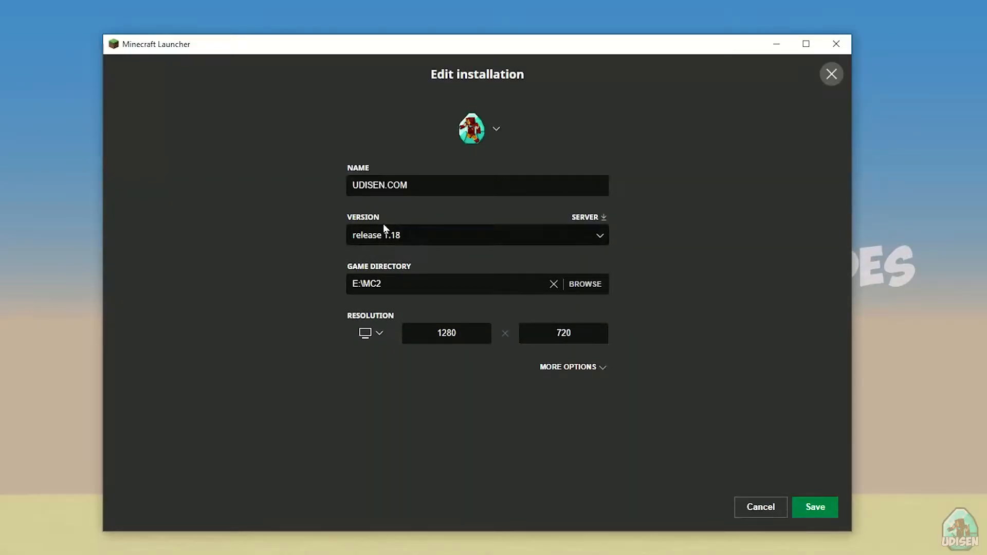
# Step: Browse the game version list around 1.18 and the 1.18 experimental snapshot, then leave the editor unsaved
pyautogui.click(476, 234)
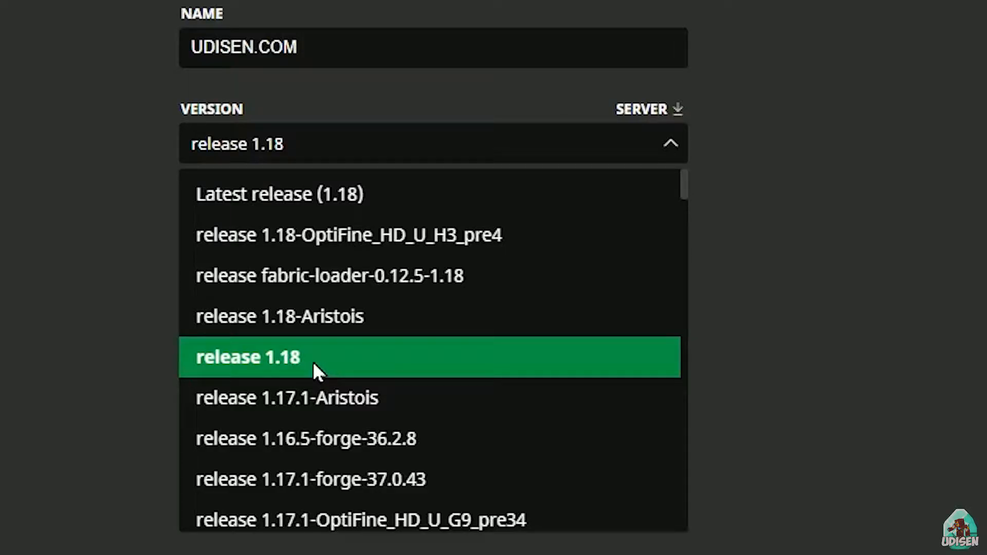
pyautogui.click(247, 356)
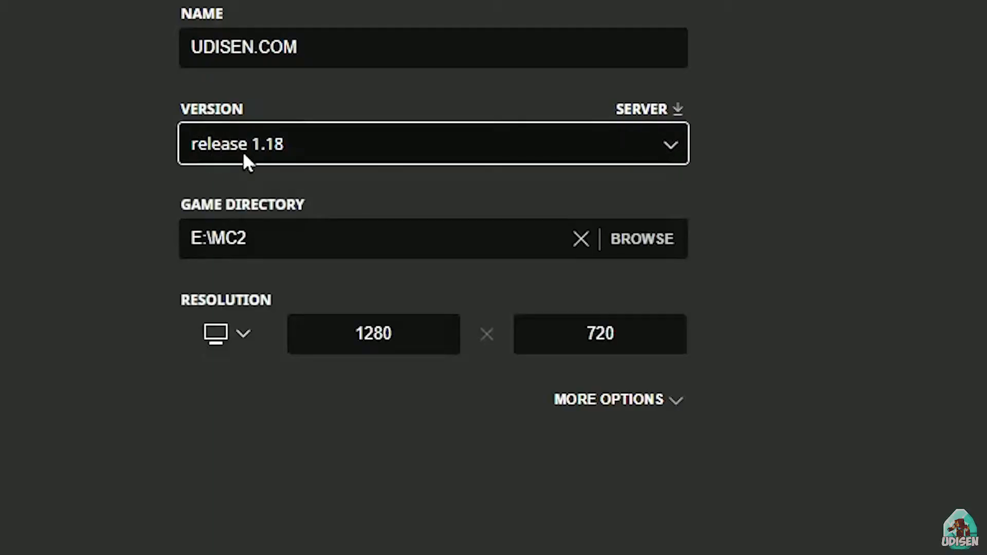
pyautogui.click(433, 144)
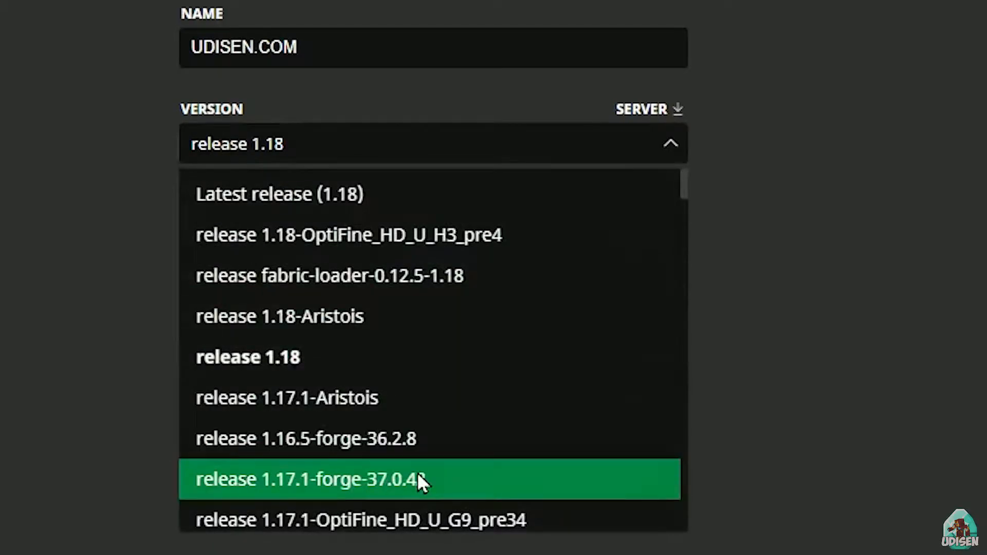
pyautogui.scroll(-3)
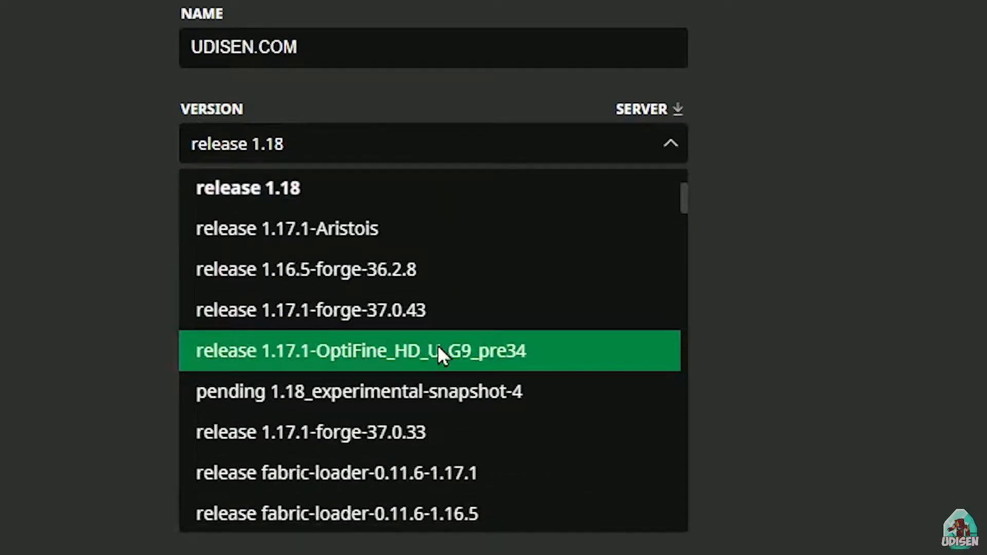
pyautogui.click(359, 390)
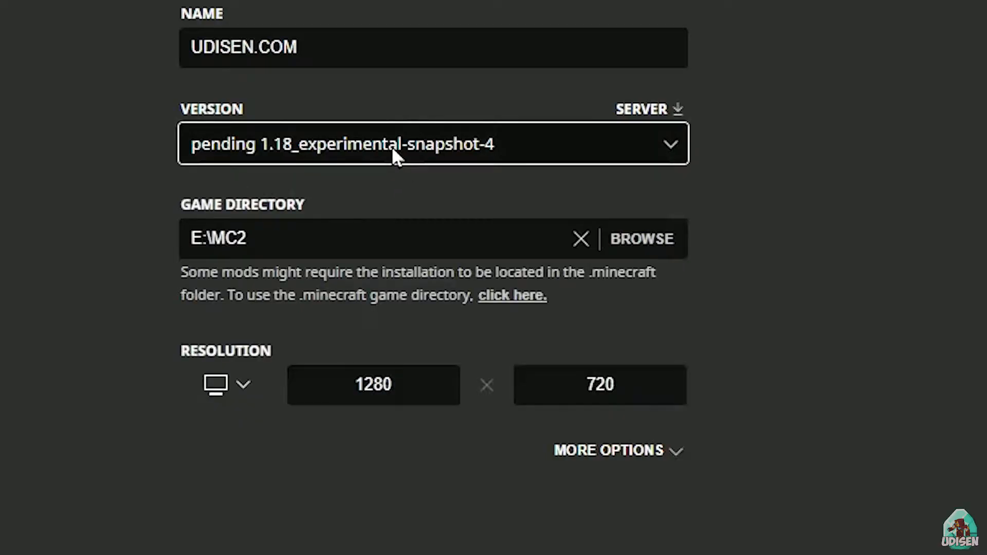
pyautogui.click(433, 144)
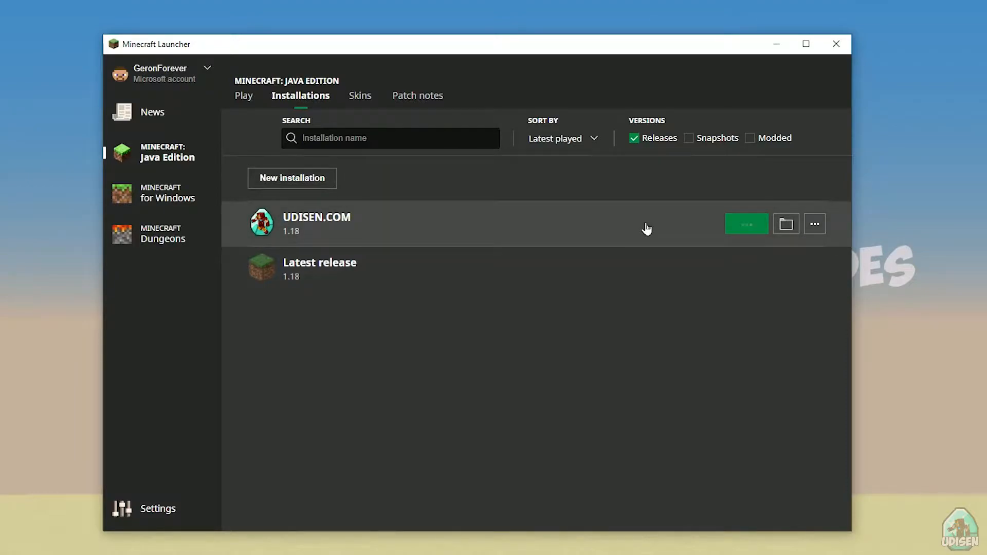
# Step: Open the UDISEN.COM installation's MC2 game folder in File Explorer, then minimise it
pyautogui.click(746, 223)
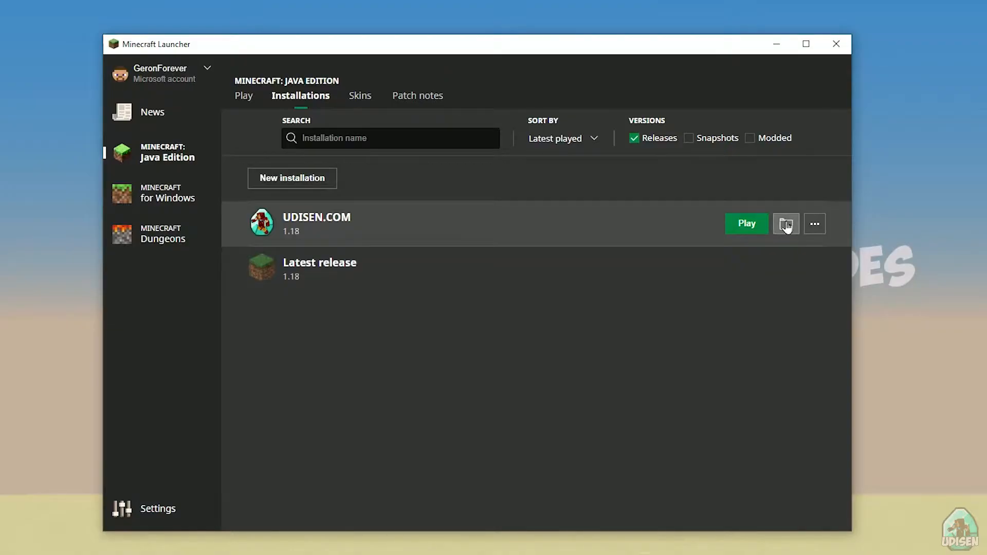
pyautogui.click(784, 223)
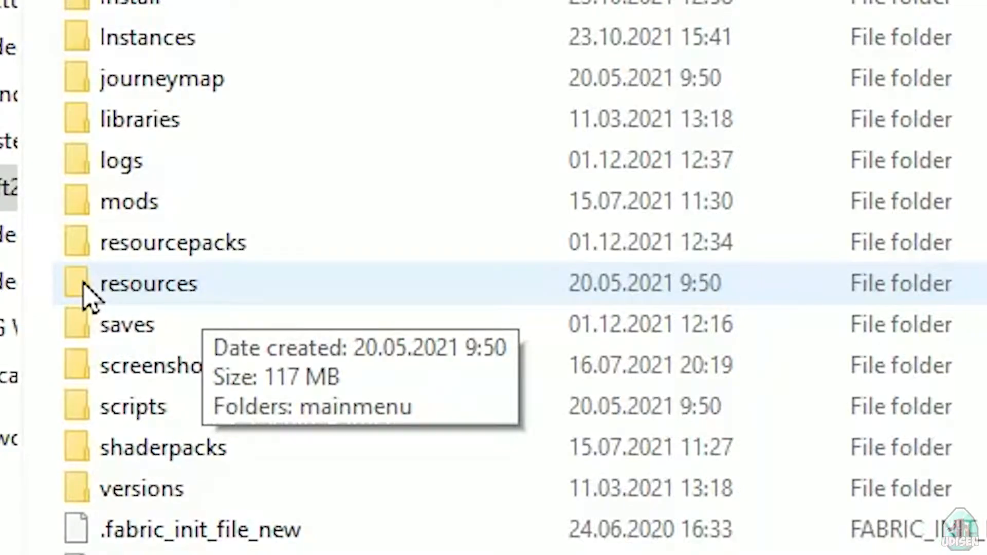
pyautogui.moveTo(170, 287)
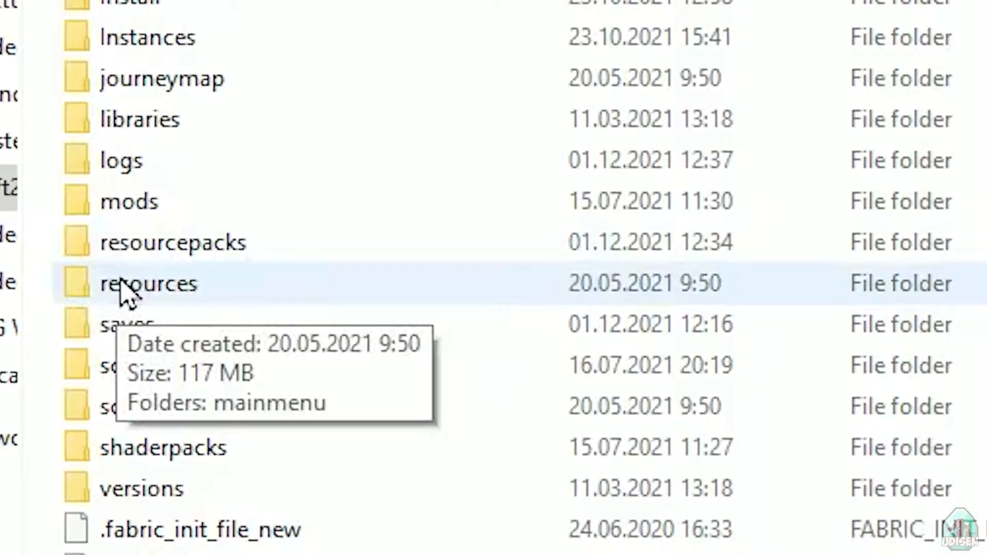
pyautogui.moveTo(79, 286)
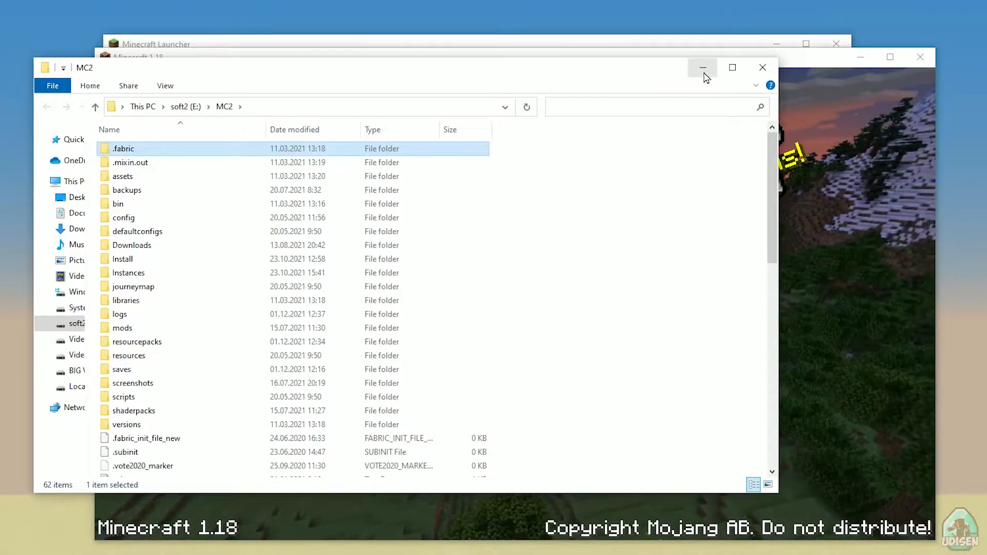
pyautogui.click(136, 341)
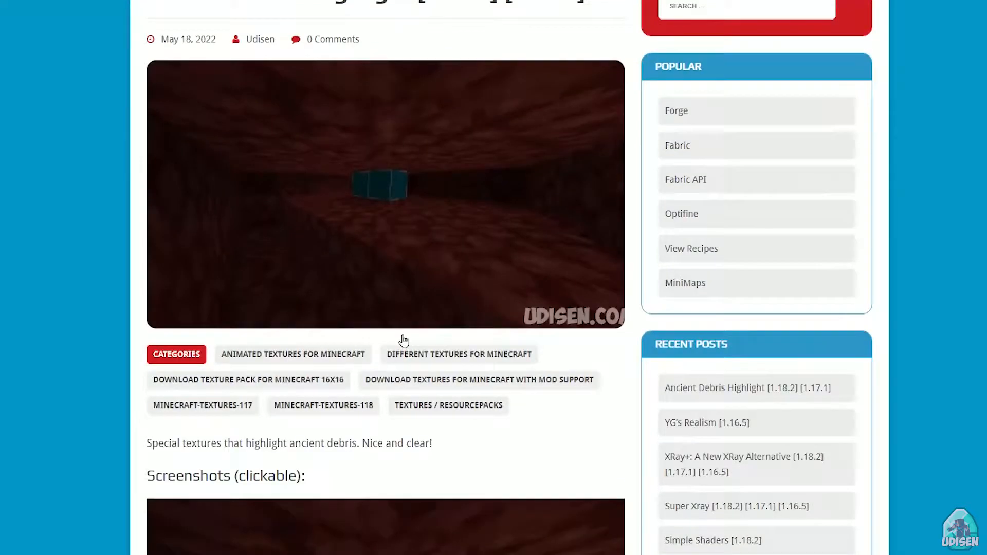
# Step: Download the Ancient Highlight 1.18 textures zip from the post's download section
pyautogui.scroll(-3)
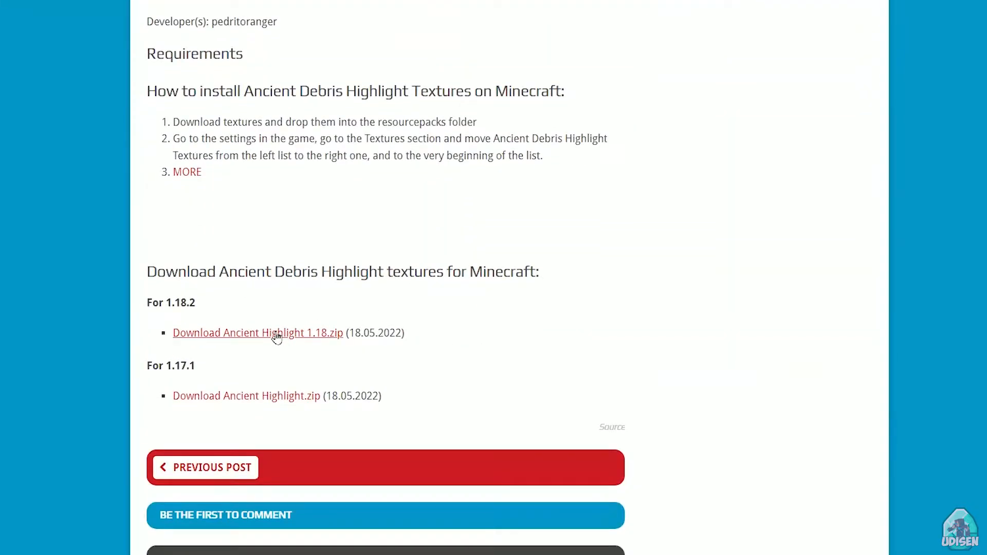
pyautogui.click(258, 332)
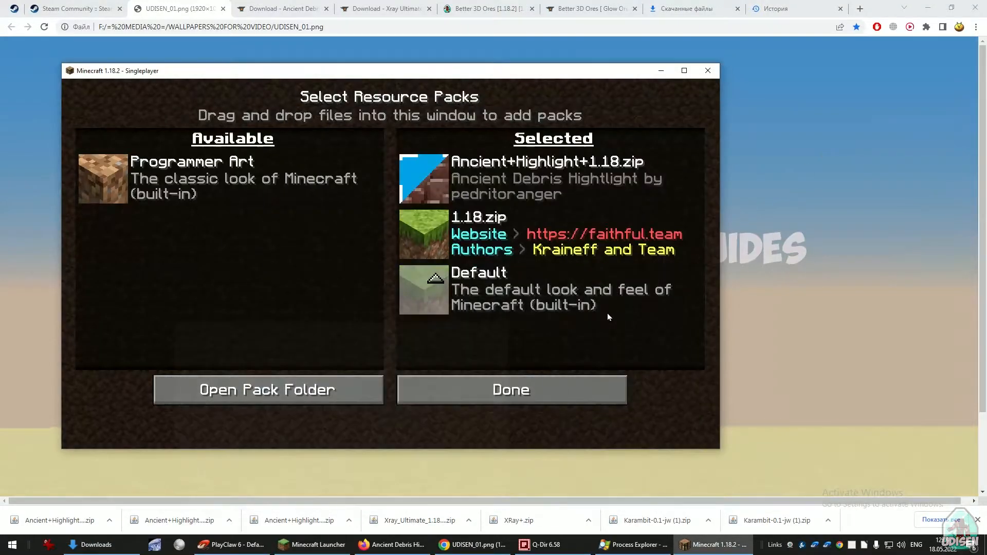
# Step: Confirm the resource pack selection with Ancient+Highlight+1.18.zip at the top
pyautogui.click(511, 390)
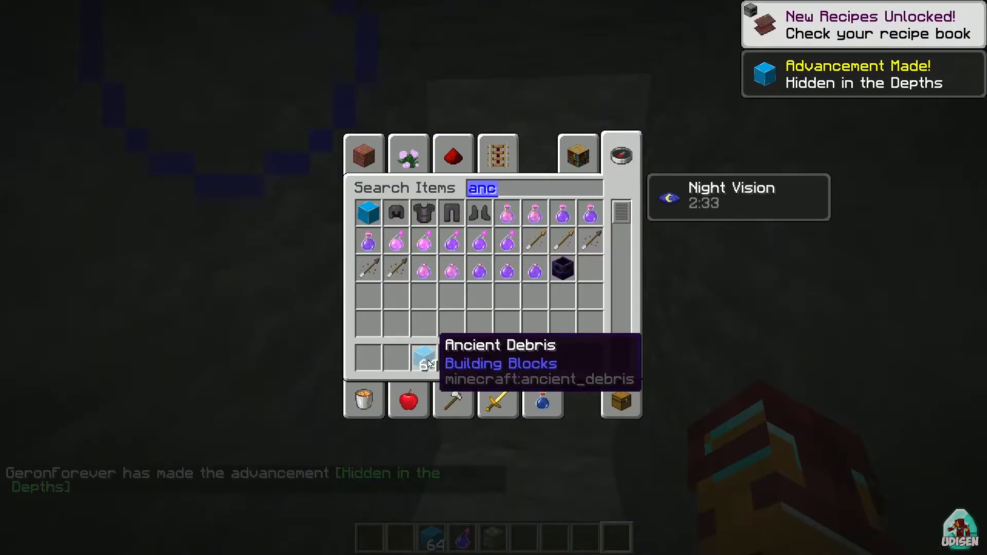
# Step: Host the world on LAN with cheats allowed and search 'anc' in the creative inventory
pyautogui.press('Escape')
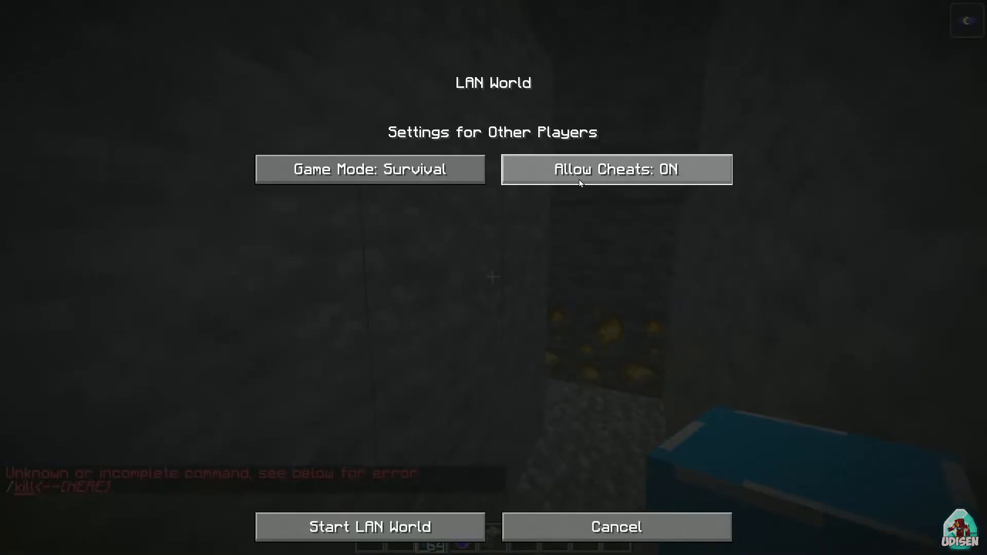
pyautogui.click(370, 526)
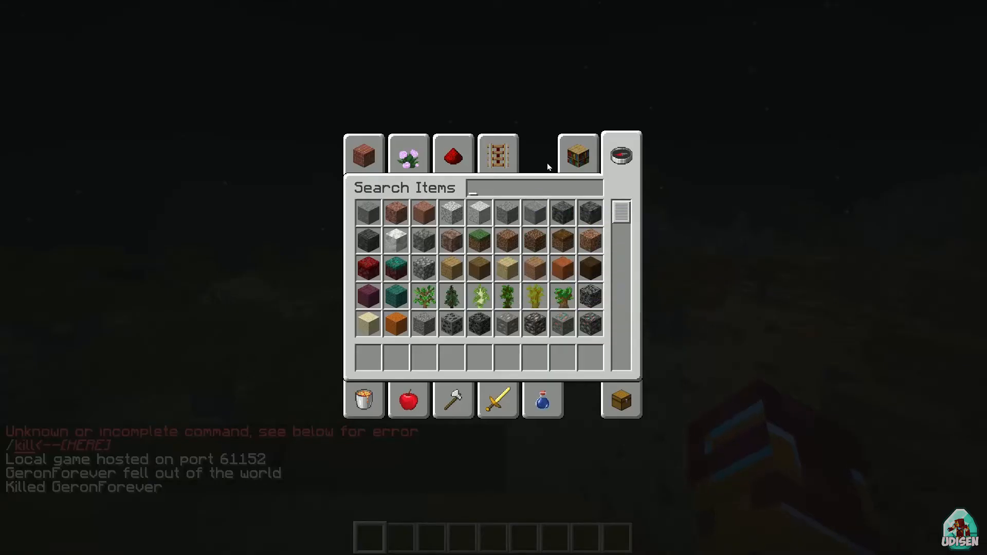
pyautogui.write('anc')
pyautogui.write('/time set 0')
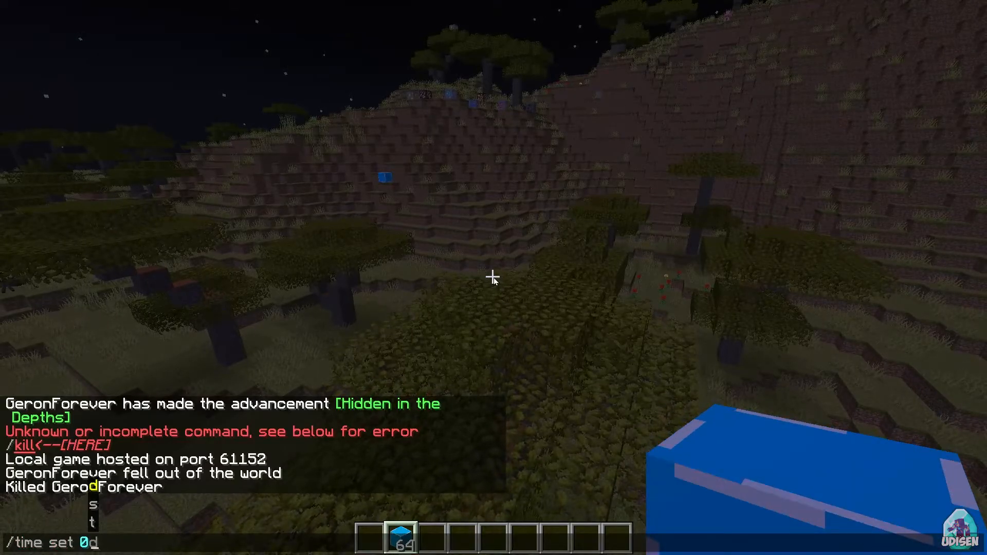
# Step: Run the time-set command for daytime and save an F2 screenshot of the highlighted debris
pyautogui.press('enter')
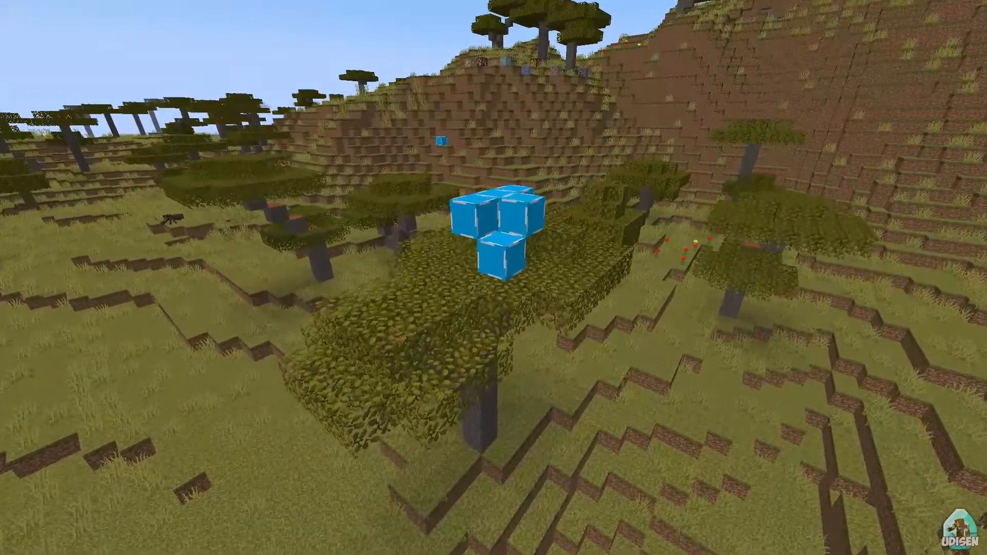
pyautogui.press('f2')
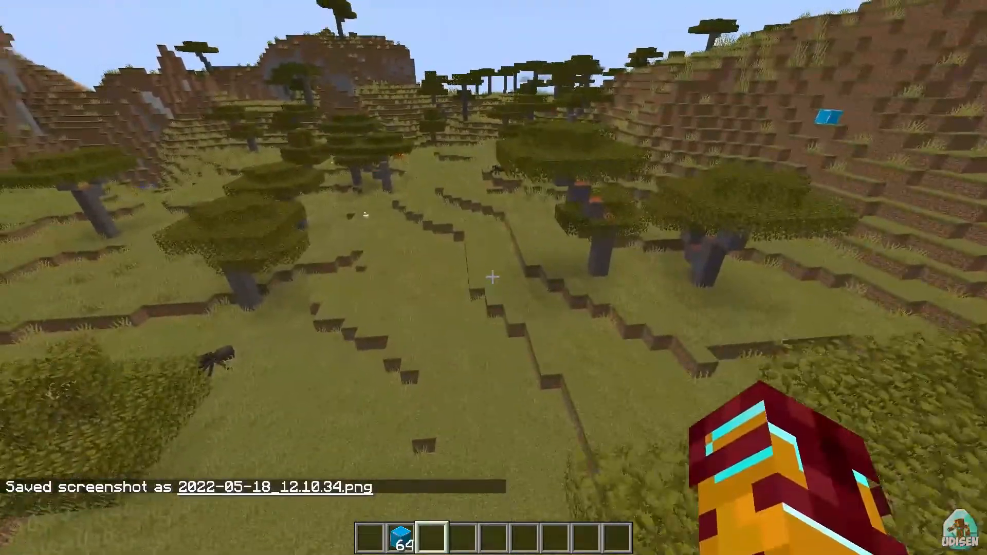
pyautogui.moveTo(494, 277)
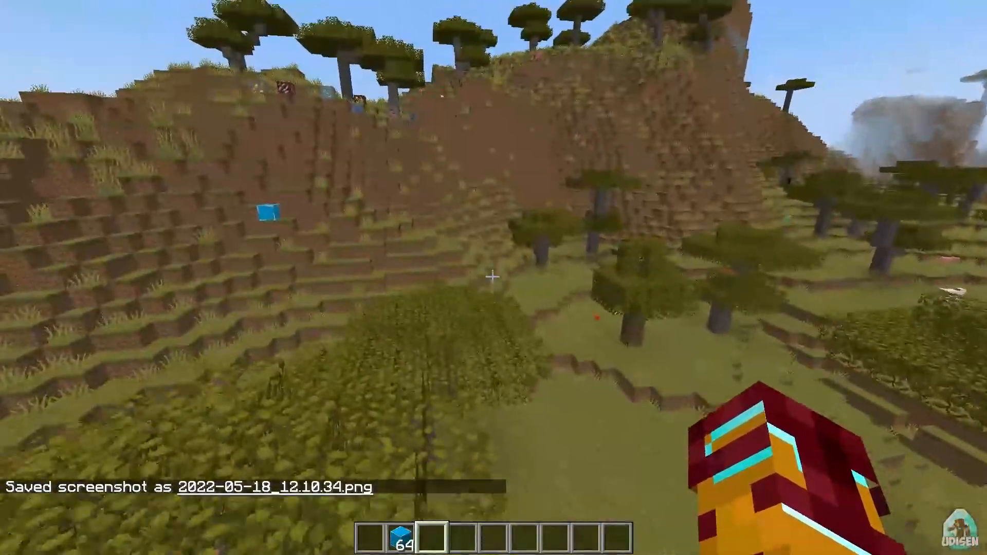
# Step: Search 'ob' in the creative inventory to grab 64 Obsidian, then return to the world
pyautogui.press('e')
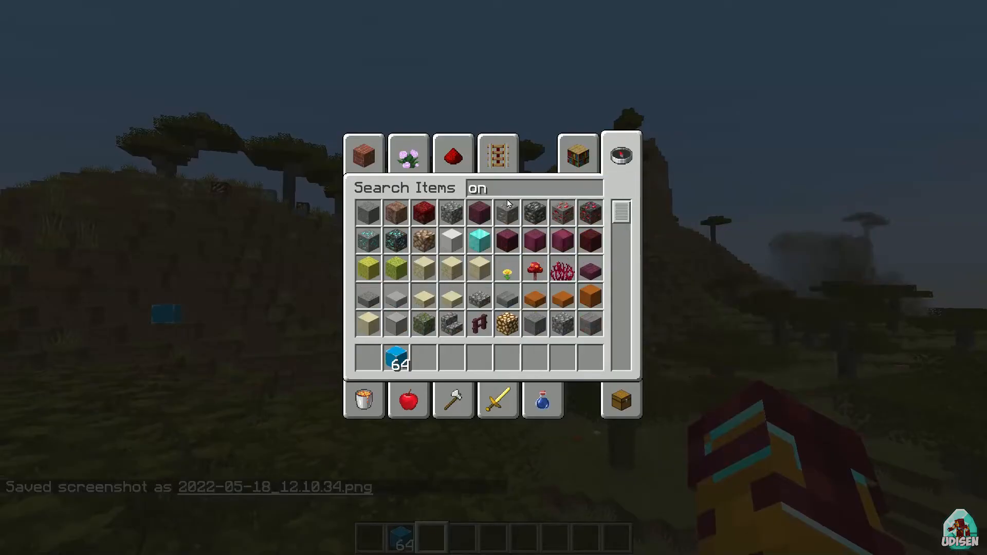
pyautogui.write('s')
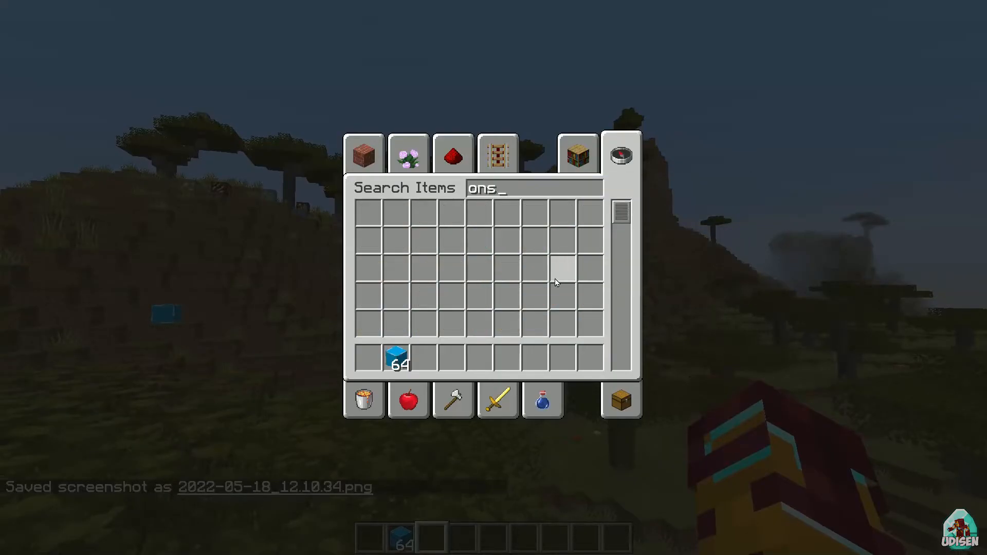
pyautogui.write('ob')
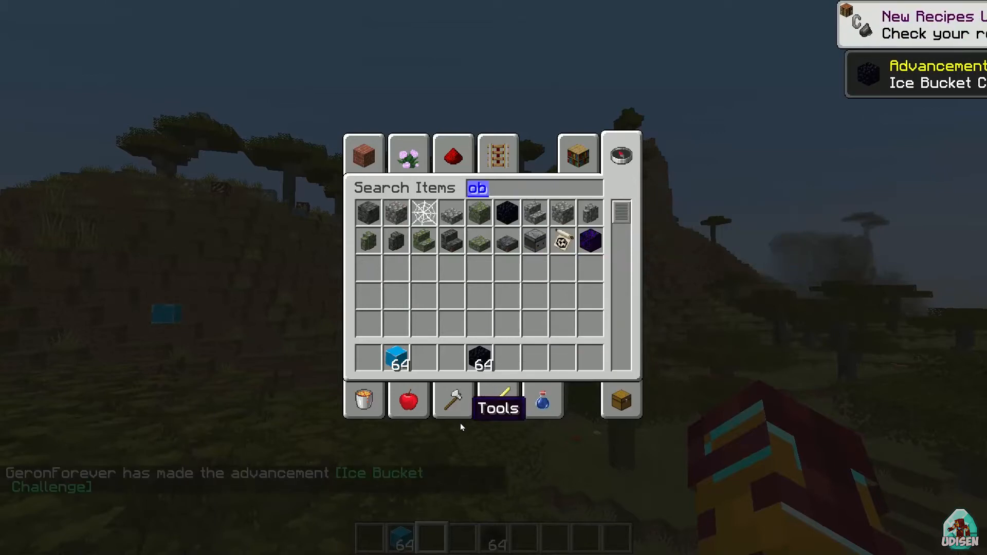
pyautogui.press('Escape')
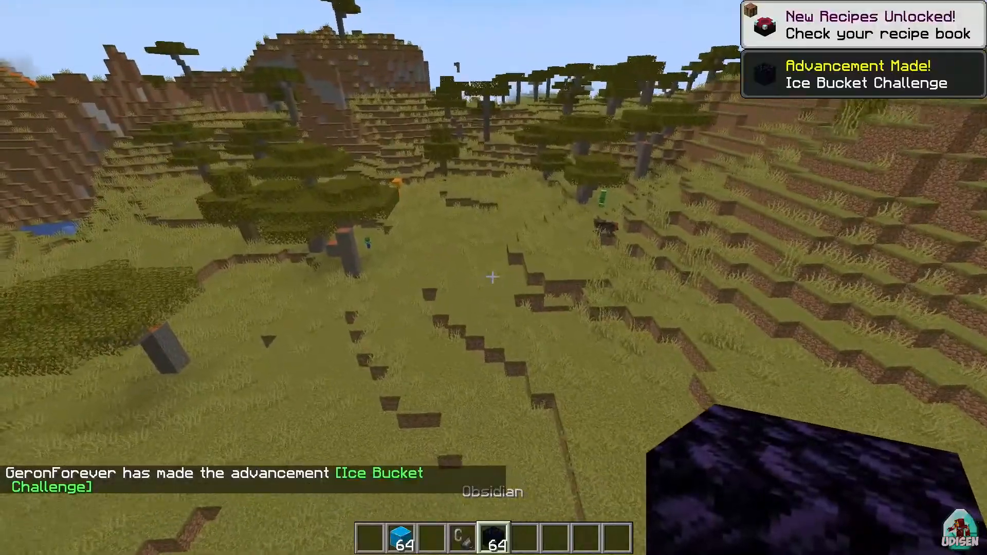
pyautogui.moveTo(494, 277)
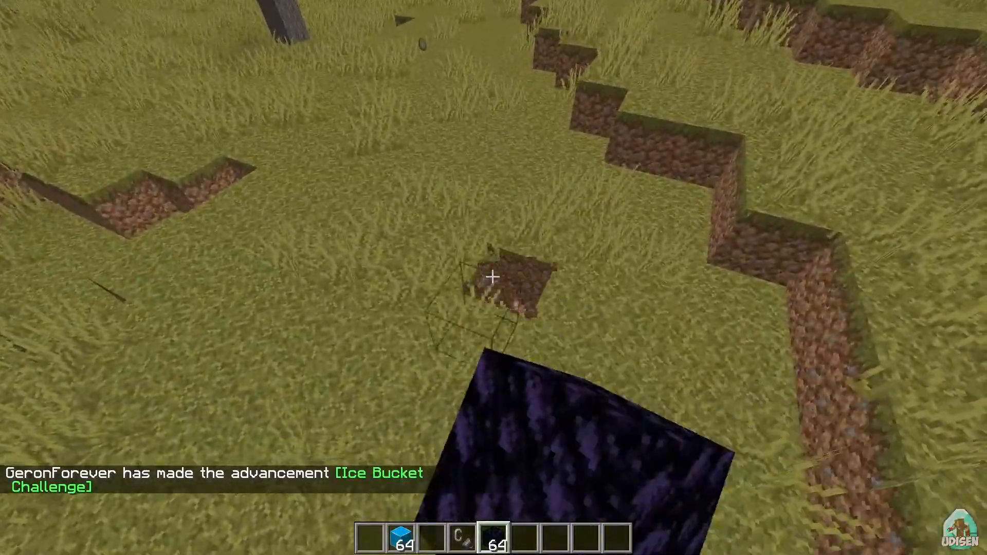